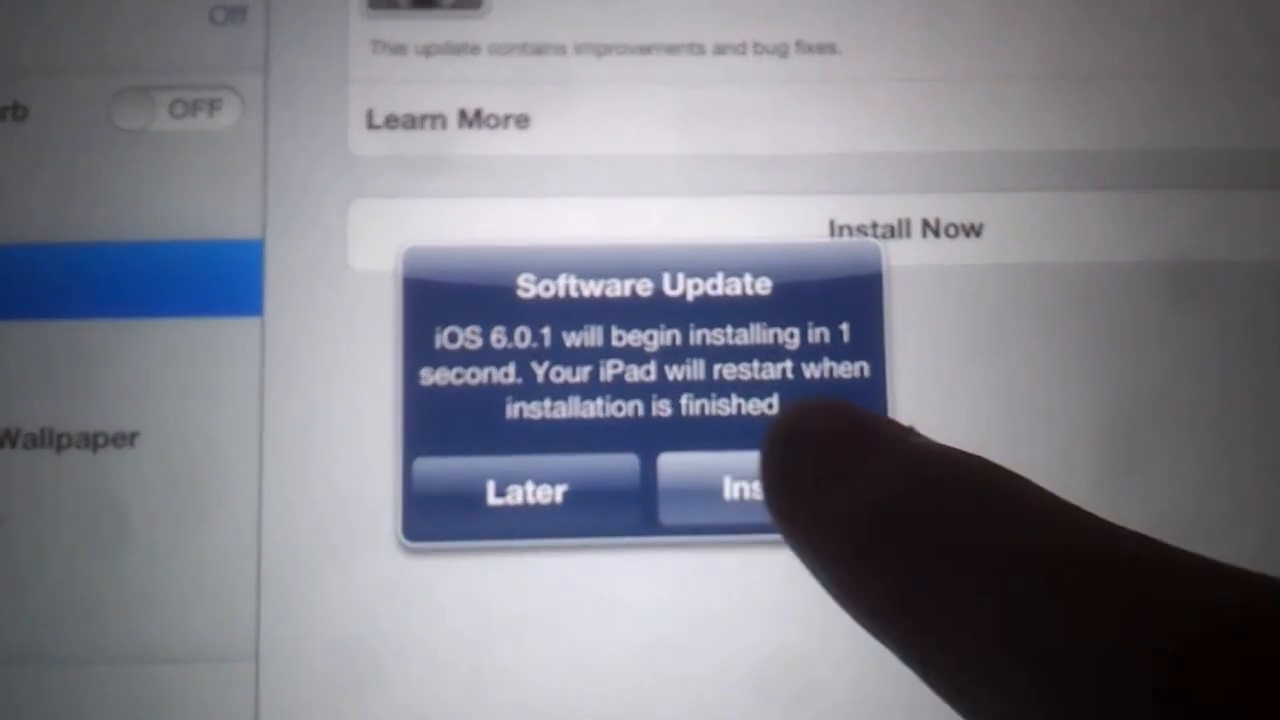
- Confirm installing iOS 6.0.1 now so the iPad restarts into the update
click(740, 490)
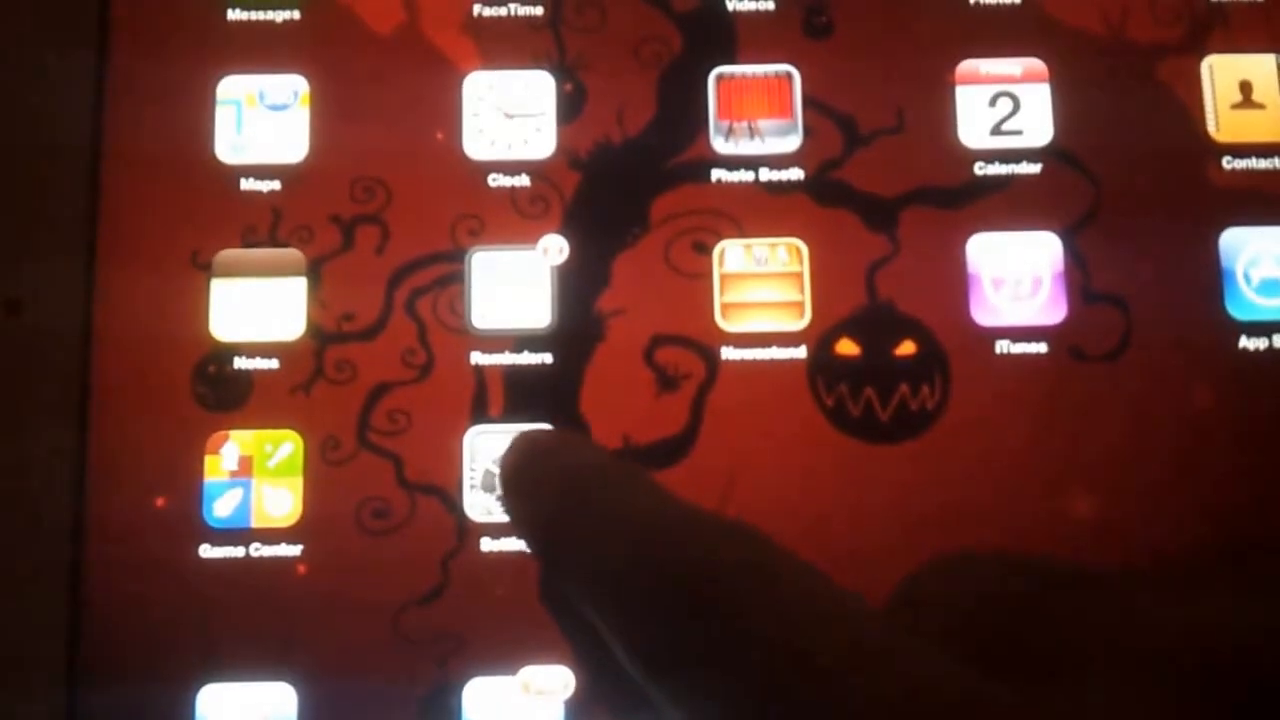
- Reach General > About in Settings to see Version 6.0.1 (10A523)
click(508, 470)
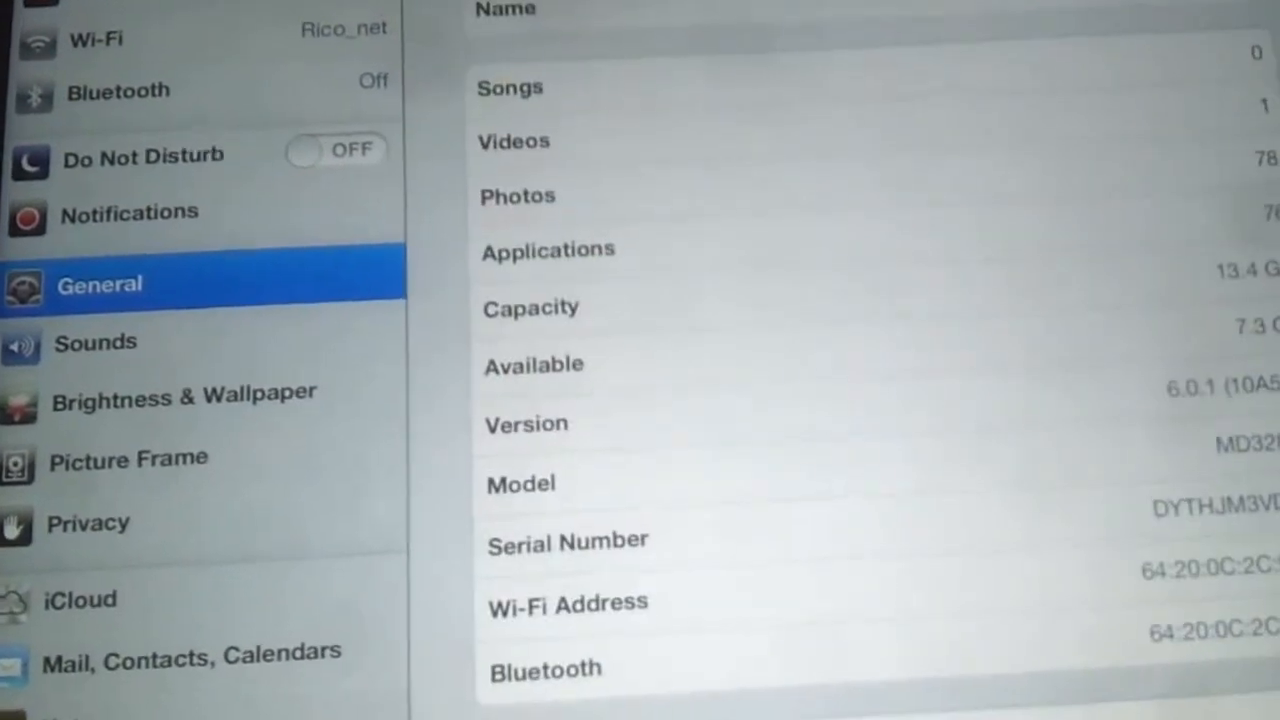
scroll(down, 3)
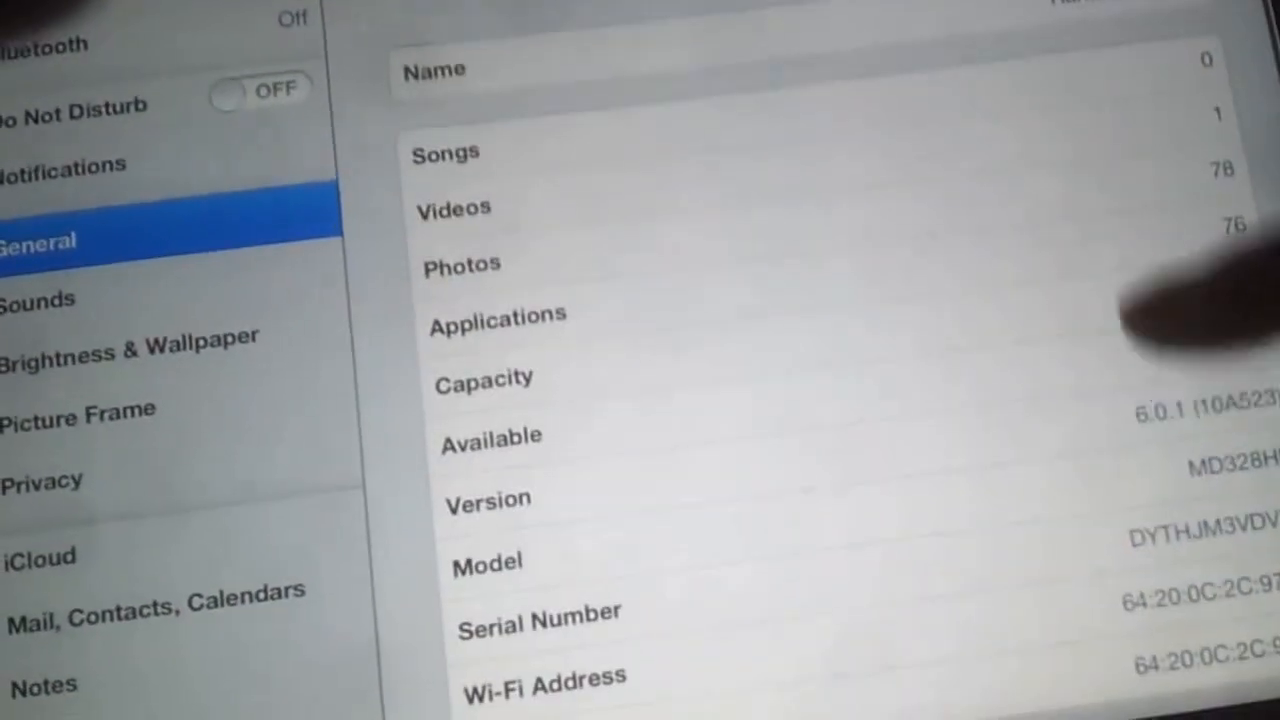
scroll(down, 3)
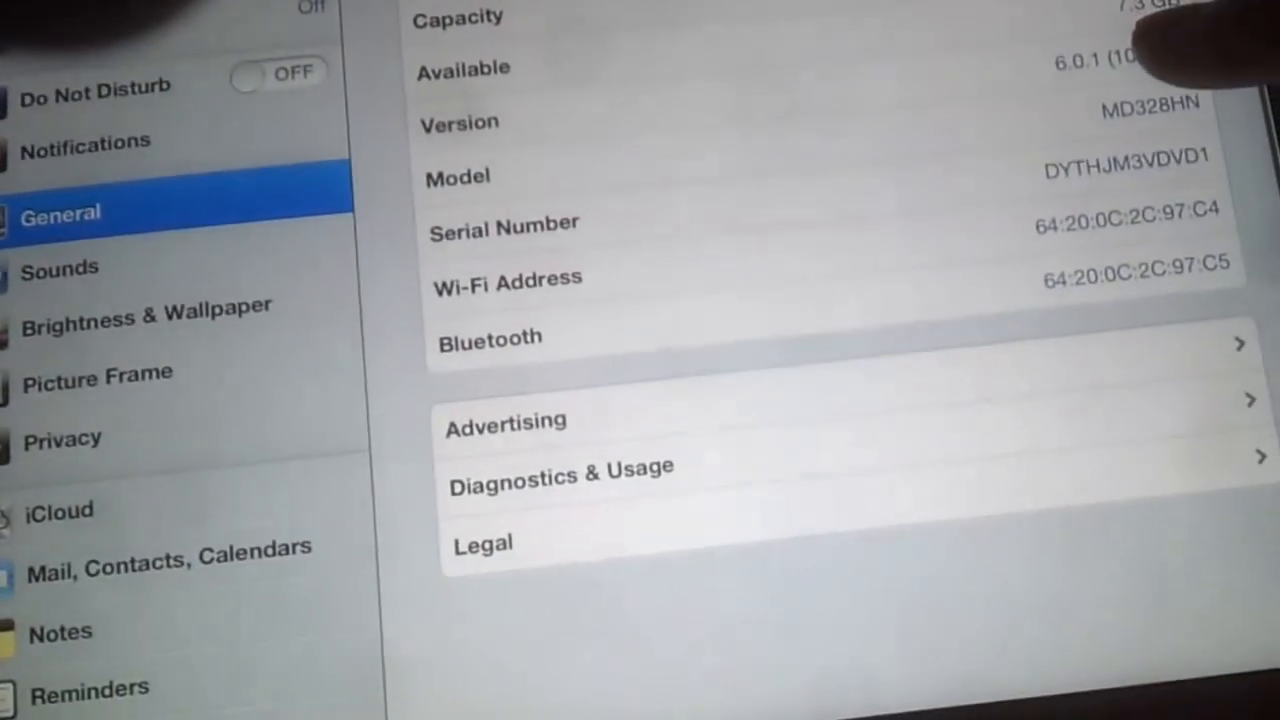
scroll(down, 3)
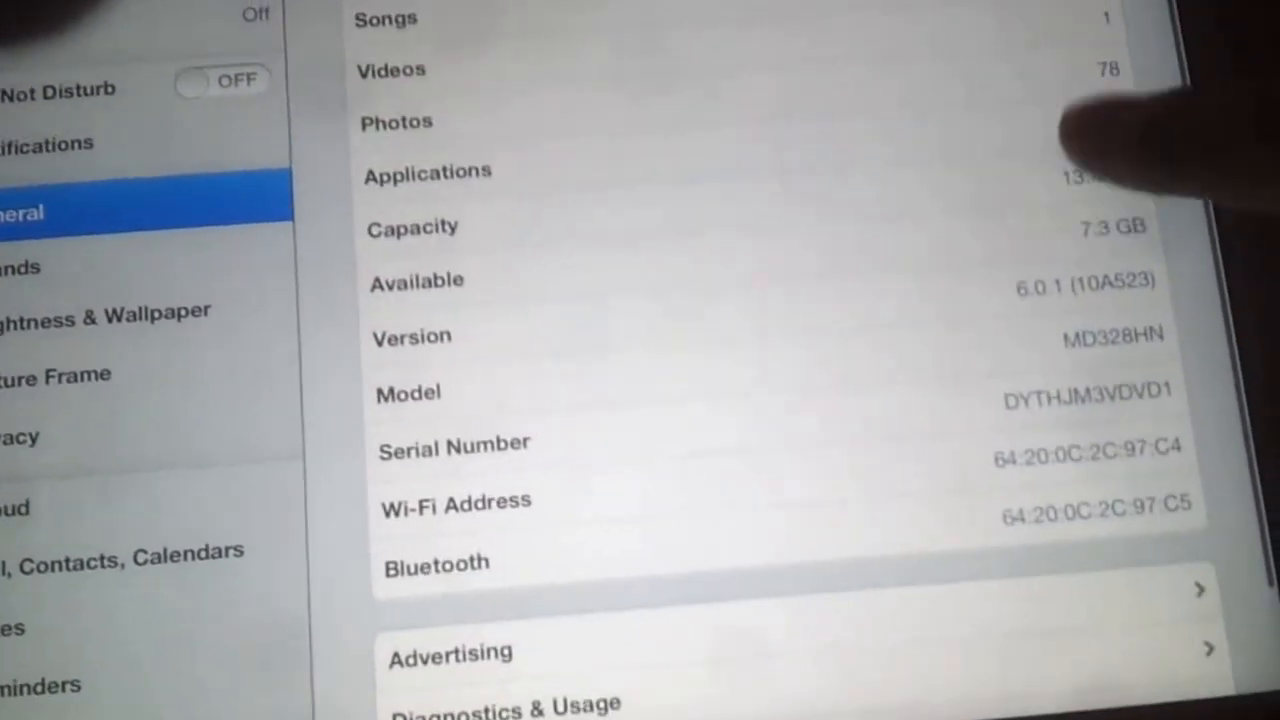